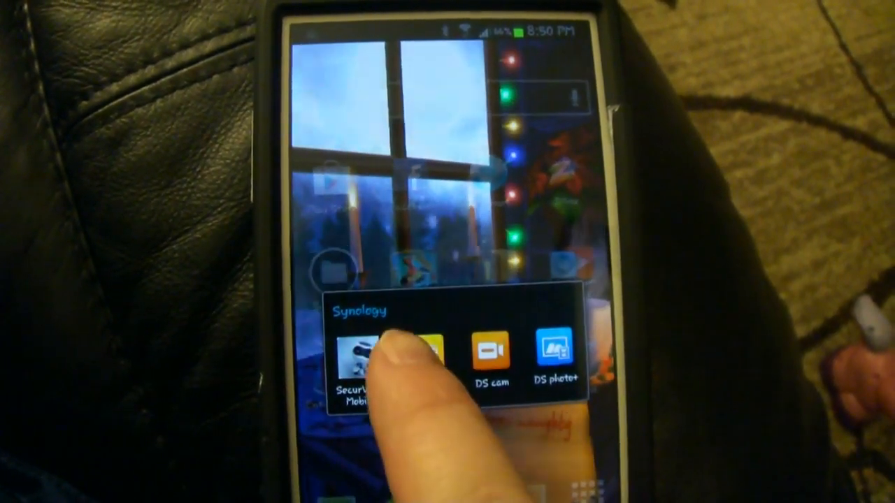
Step: Launch the DS file app from the home screen's Synology folder
left_click(363, 357)
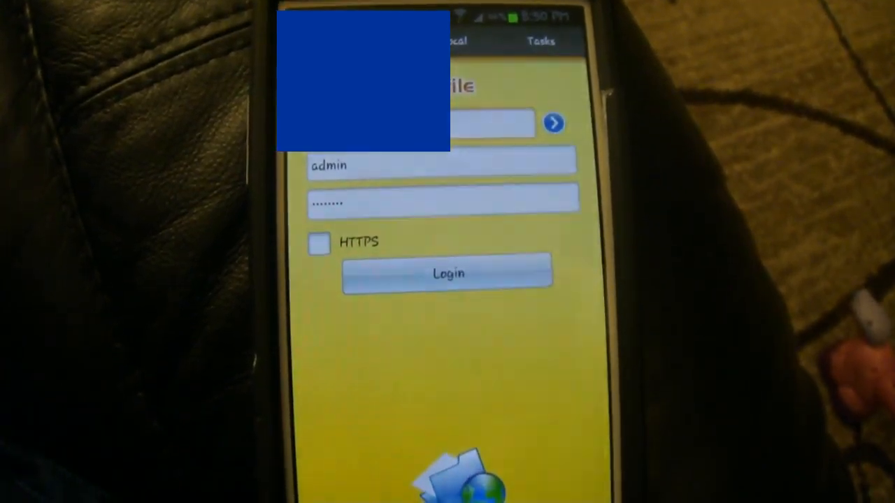
left_click(447, 272)
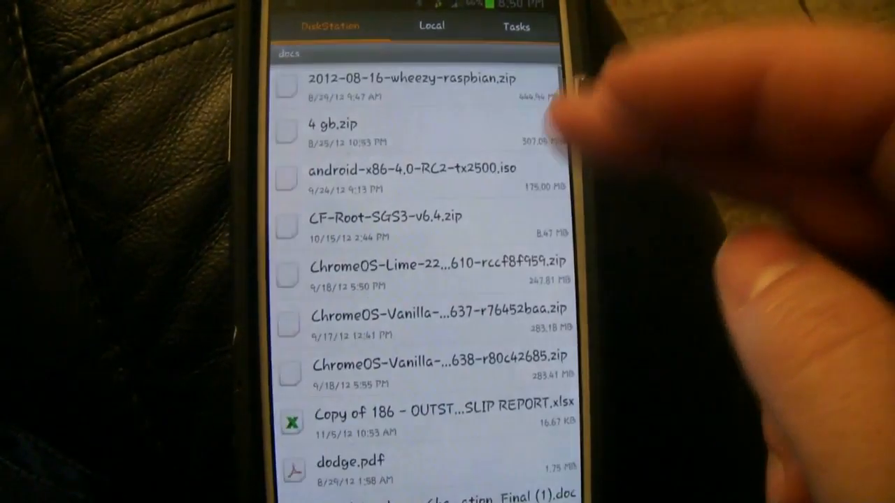
Step: Scroll the docs list to find the Doral Academy charter school application document
scroll("down", 3)
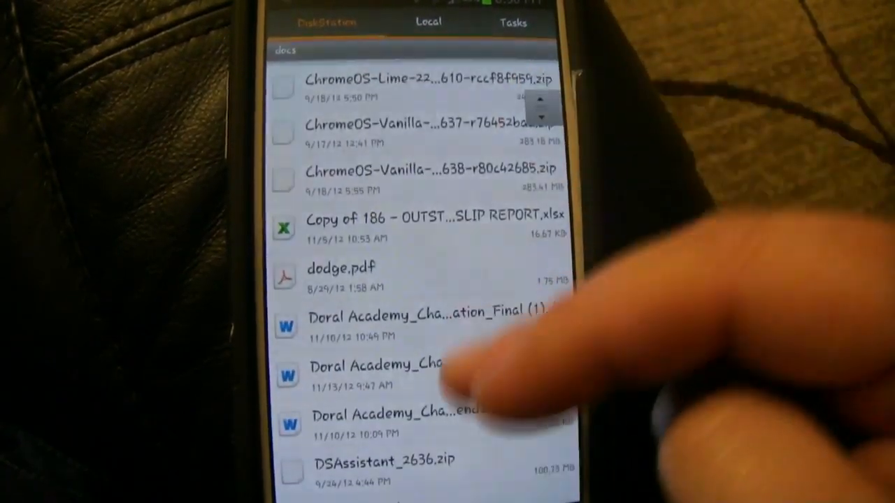
scroll("up", 3)
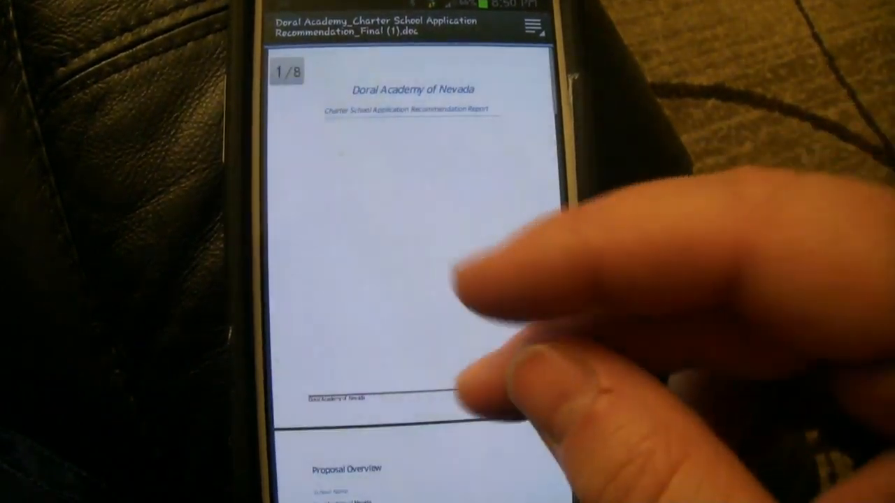
Step: Page through the Doral Academy document toward the Education Program Design section
scroll("down", 3)
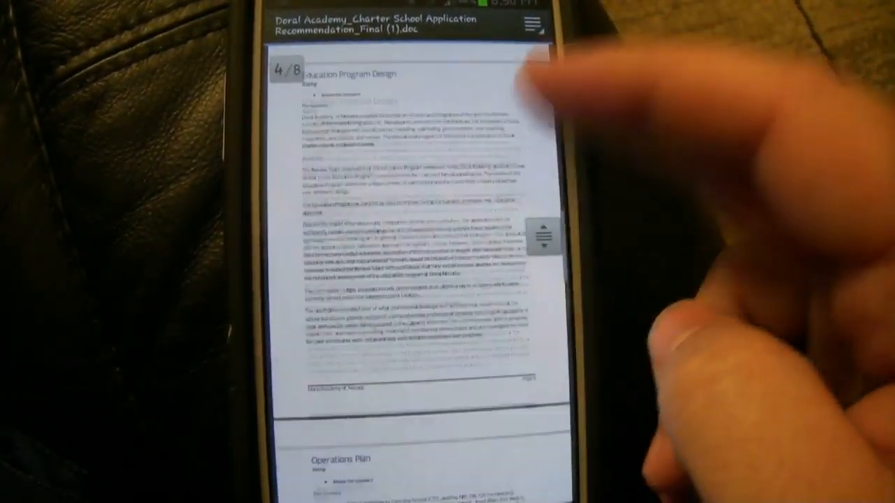
scroll("up", 3)
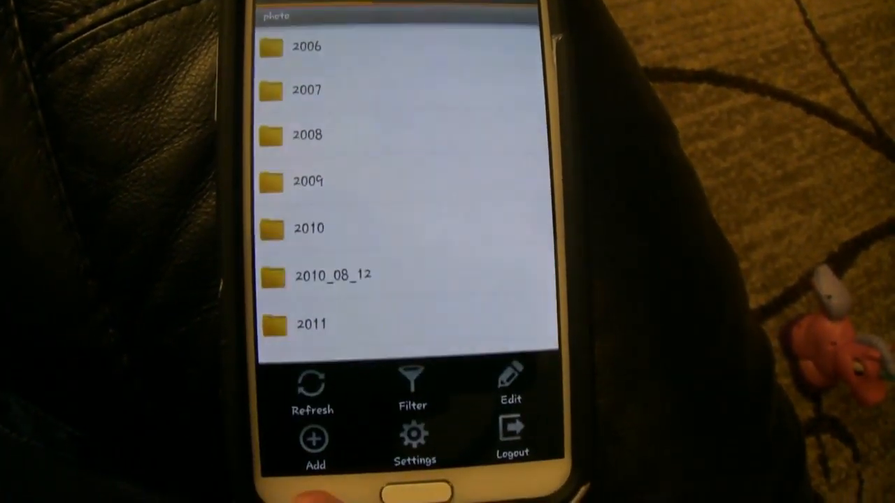
Step: Tap Add in the photo folder to show Create Folder and Upload
left_click(313, 444)
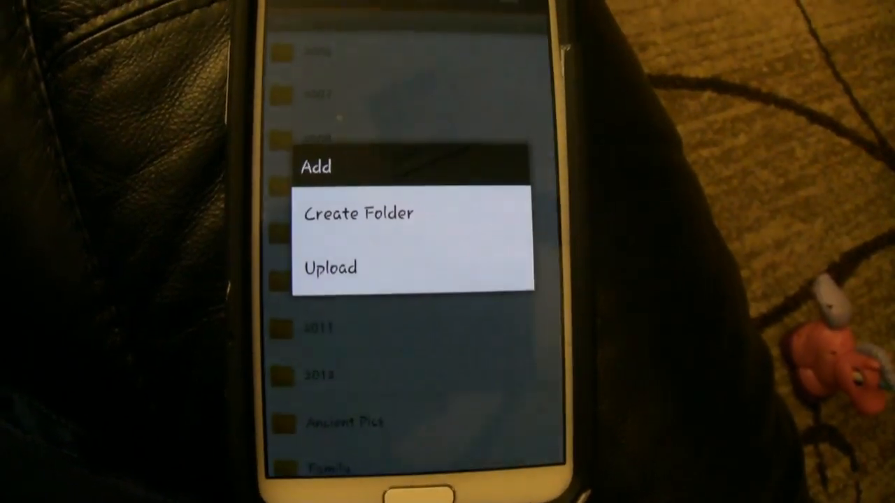